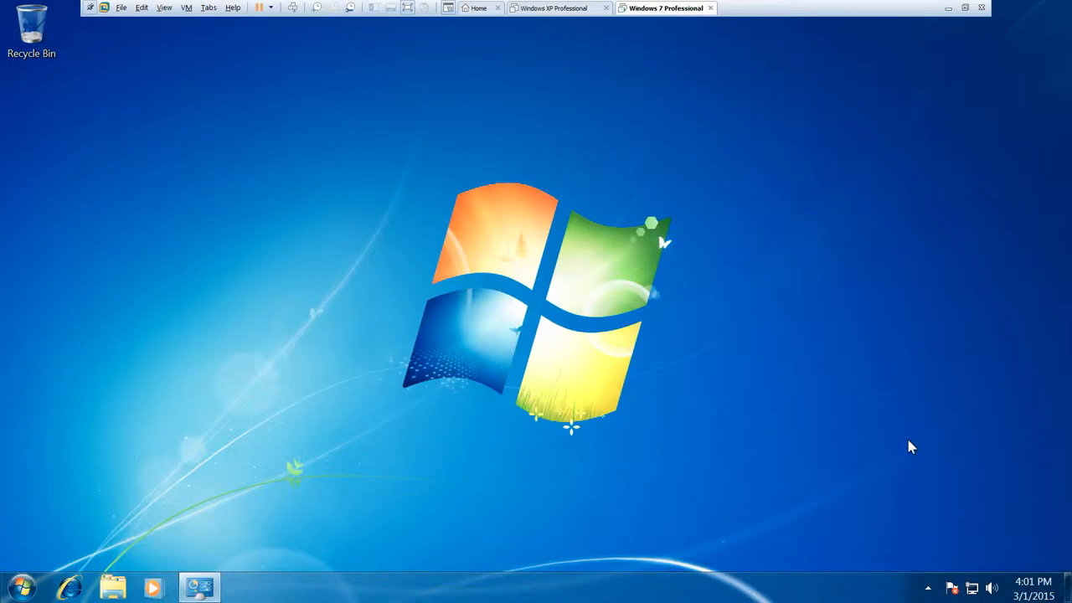
pyautogui.moveTo(911, 451)
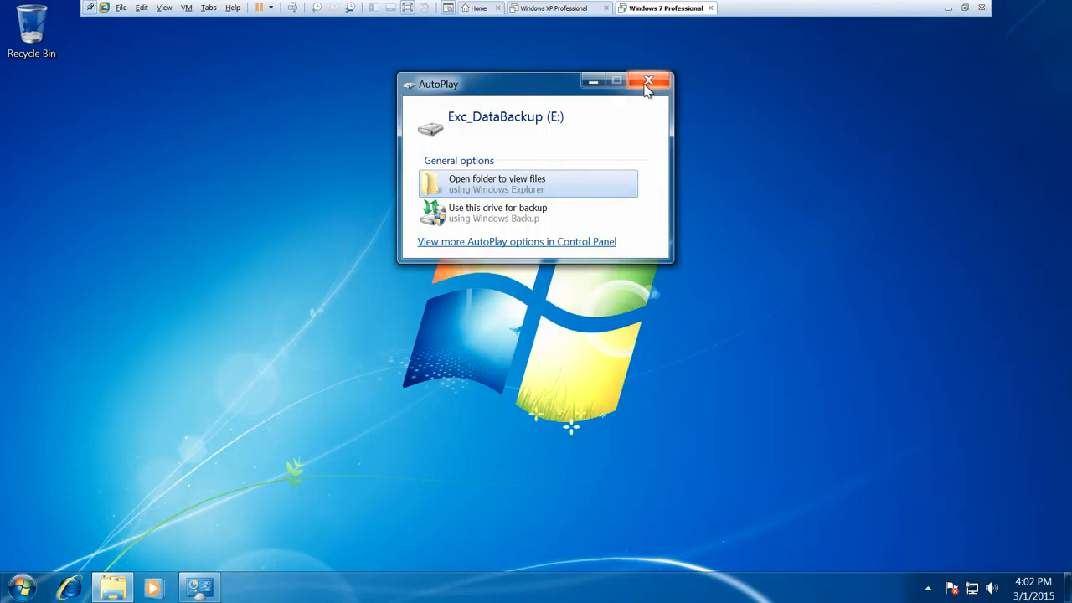
pyautogui.moveTo(648, 81)
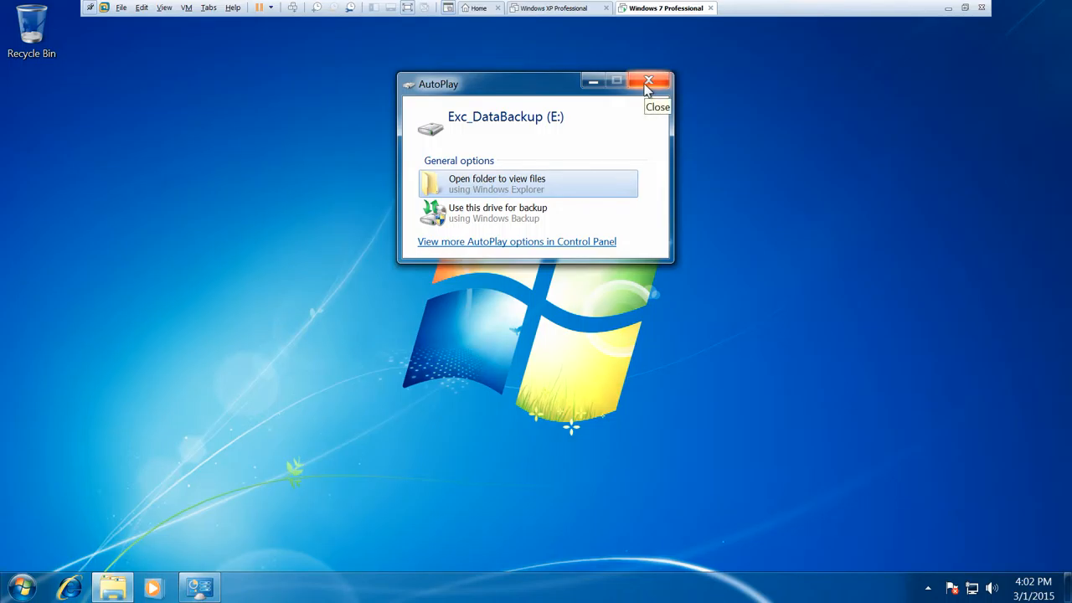
# Dismiss the AutoPlay prompt for Exc_DataBackup (E:) without choosing an option
pyautogui.click(648, 80)
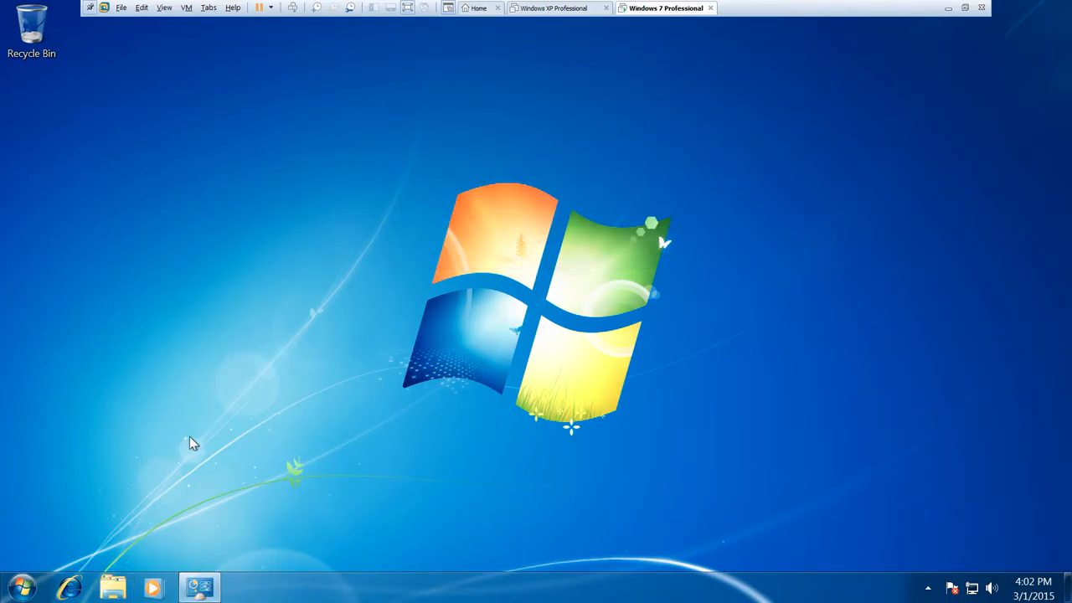
pyautogui.moveTo(21, 583)
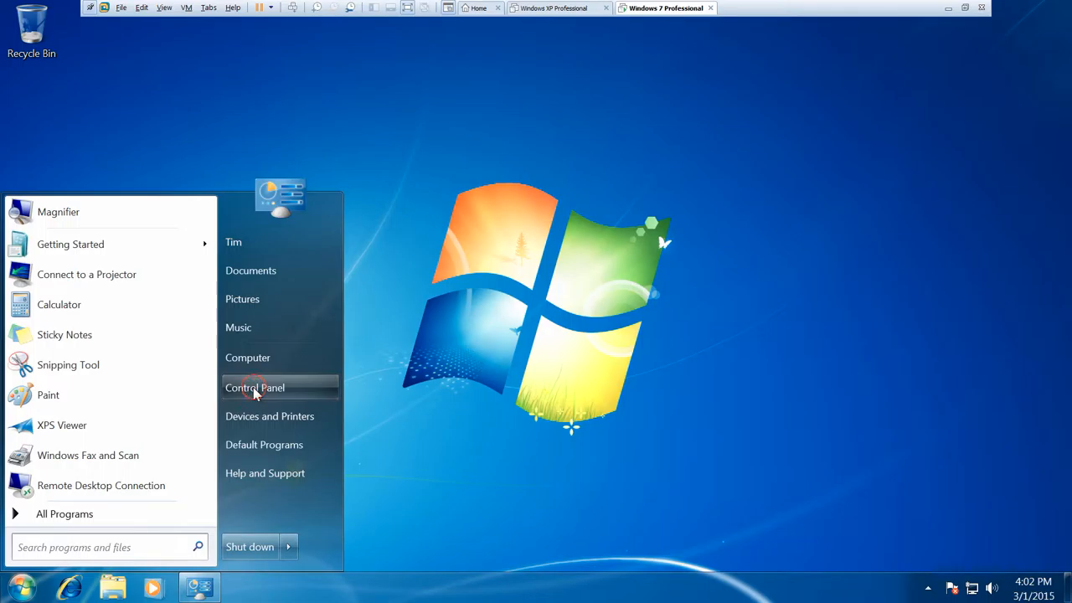
# Go from the Start menu's Control Panel to the Backup and Restore page
pyautogui.click(254, 387)
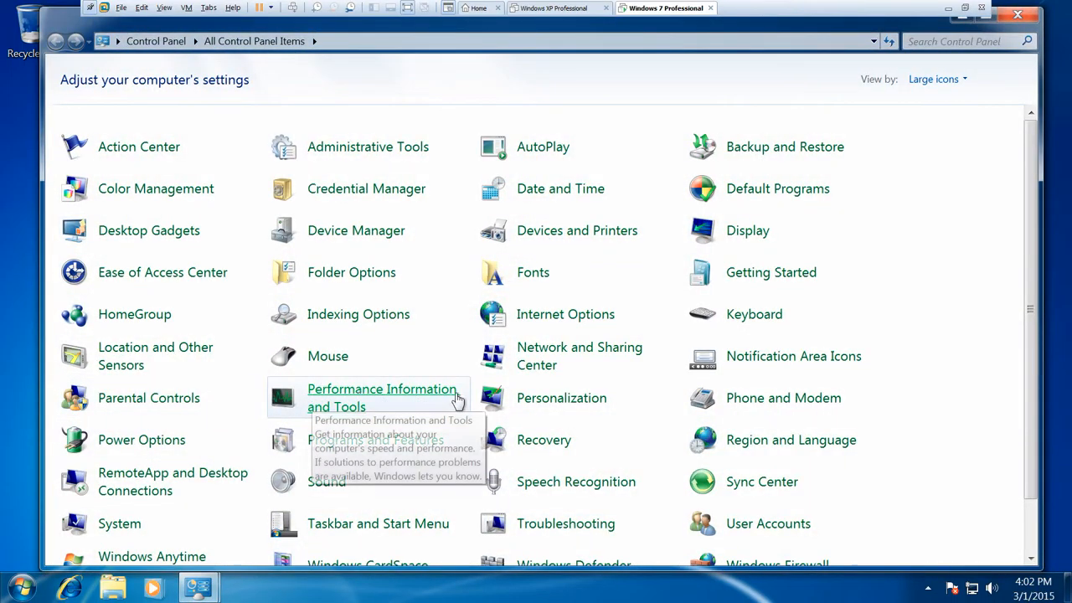
pyautogui.moveTo(825, 209)
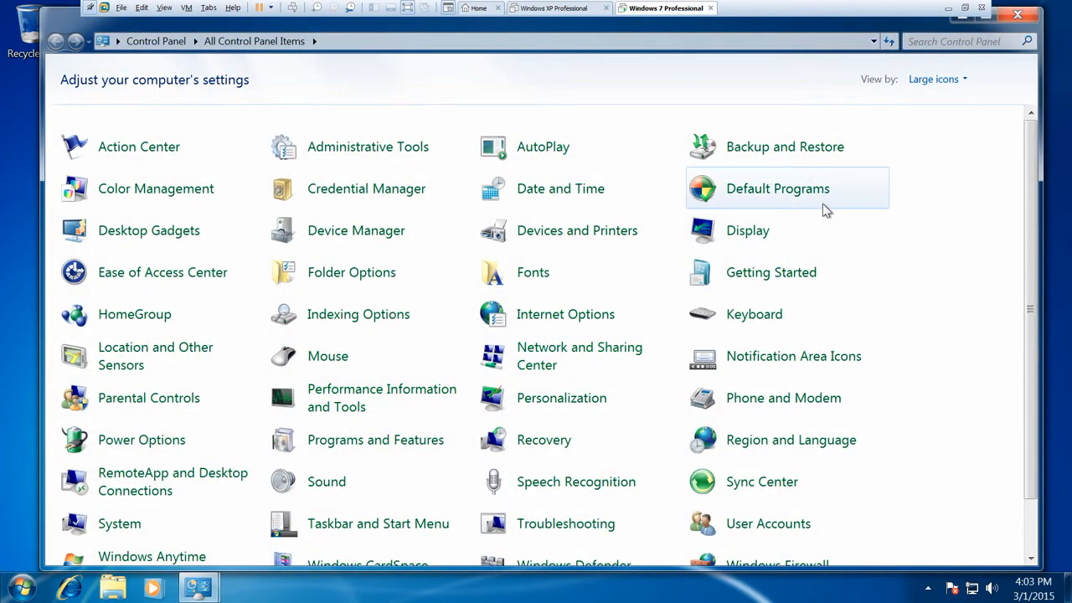
pyautogui.moveTo(785, 147)
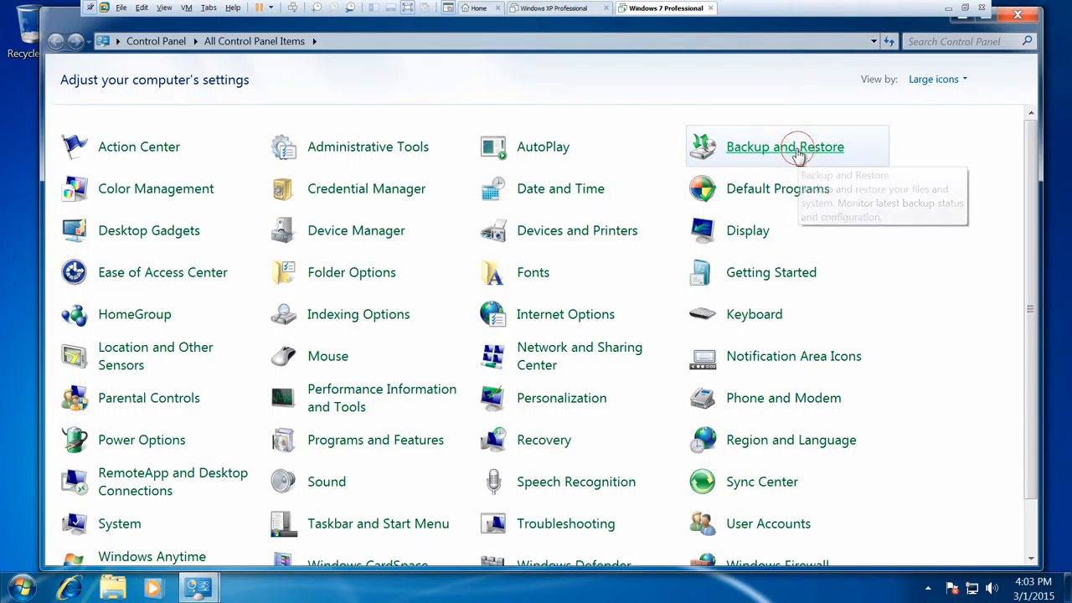
pyautogui.click(785, 146)
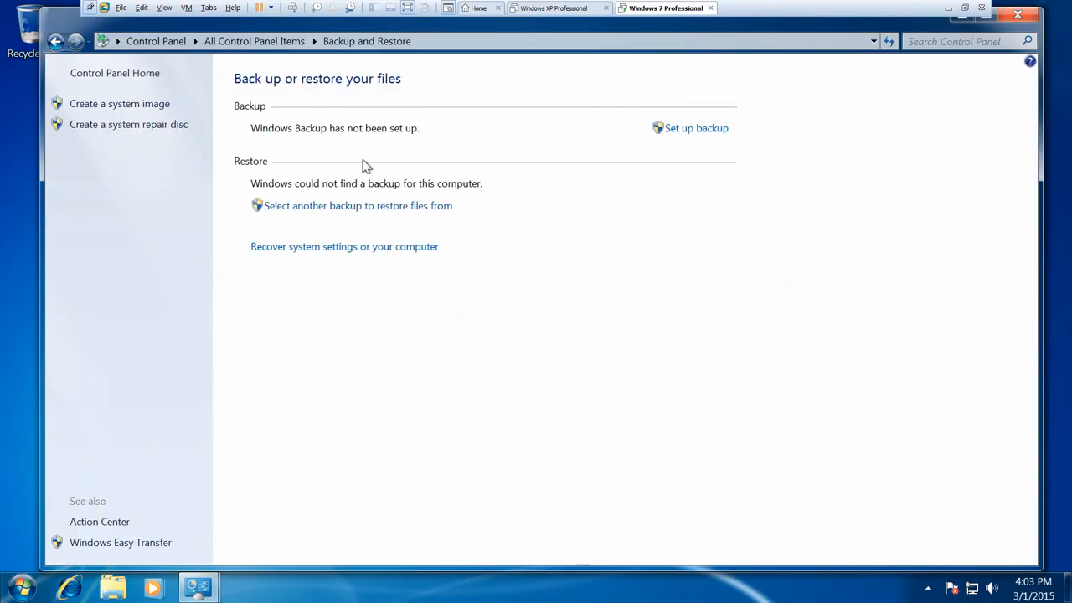
pyautogui.moveTo(119, 103)
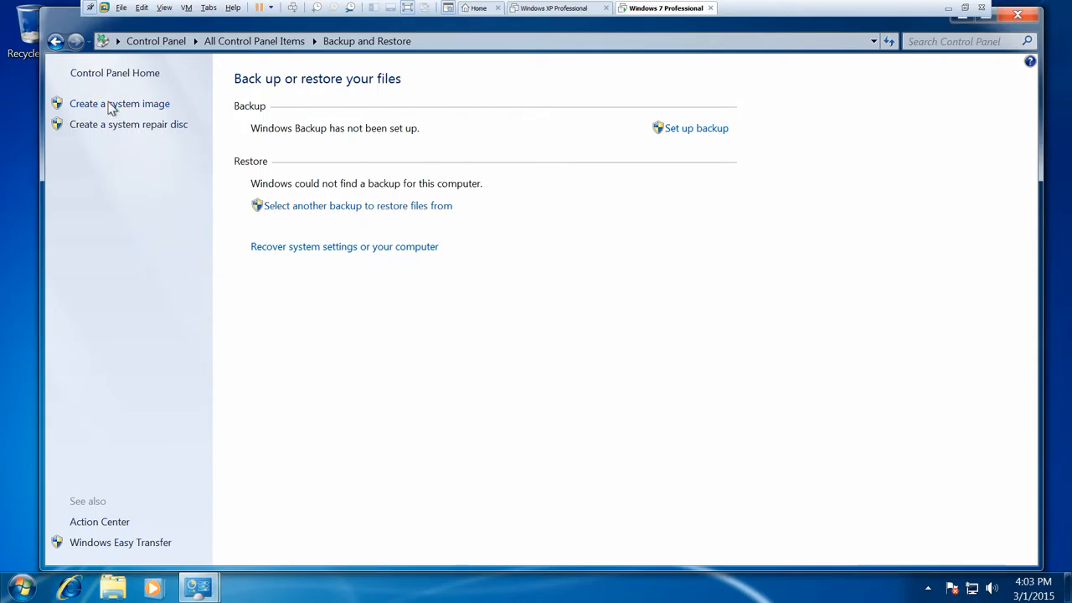
# Start 'Create a system image' and open the hard disk dropdown to choose a save location
pyautogui.click(119, 103)
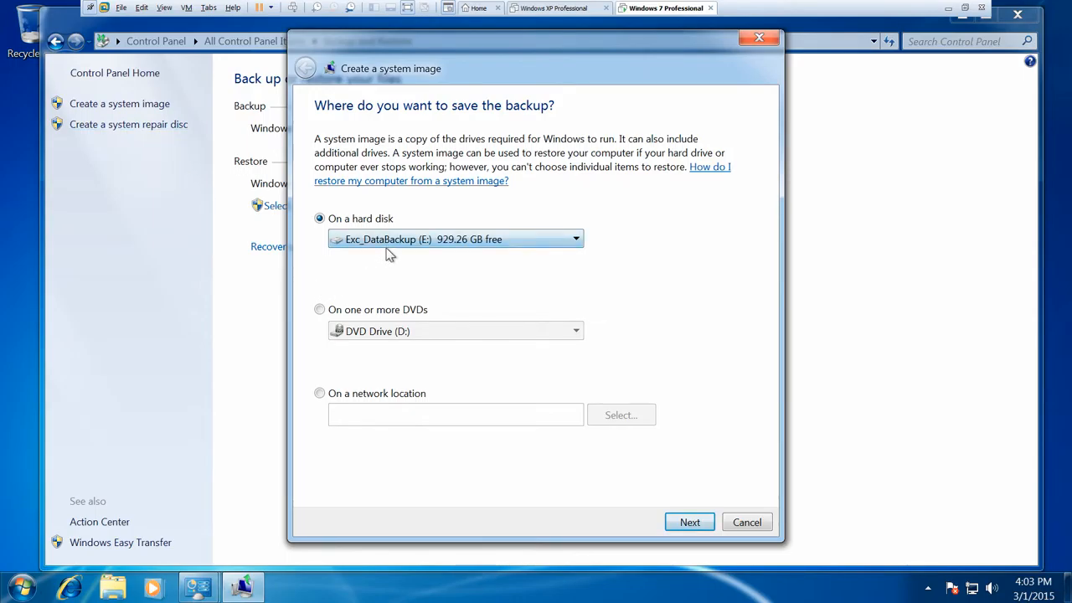
pyautogui.moveTo(411, 252)
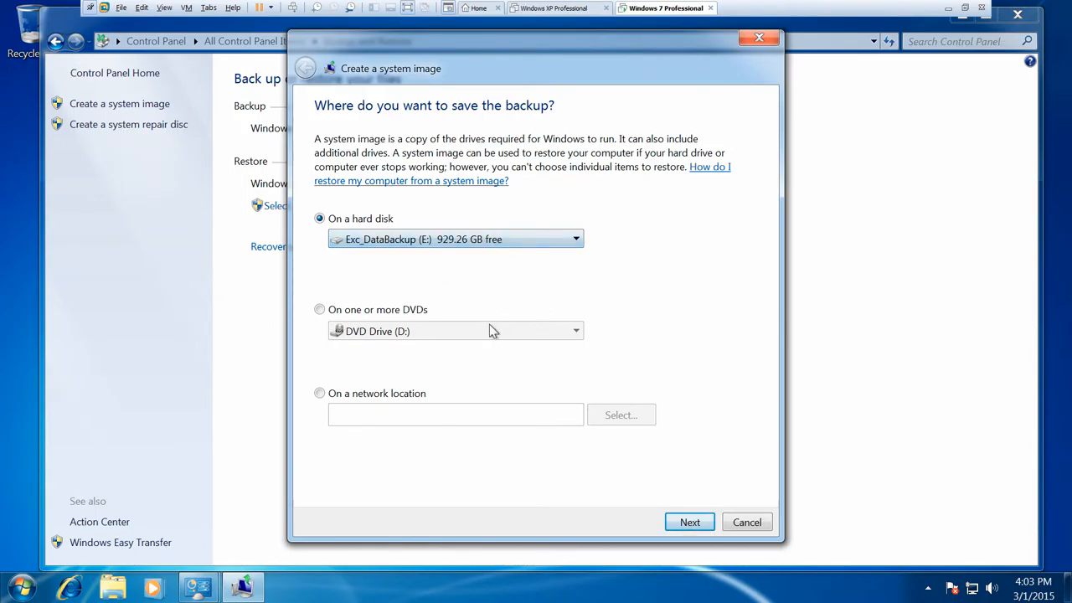
pyautogui.moveTo(439, 325)
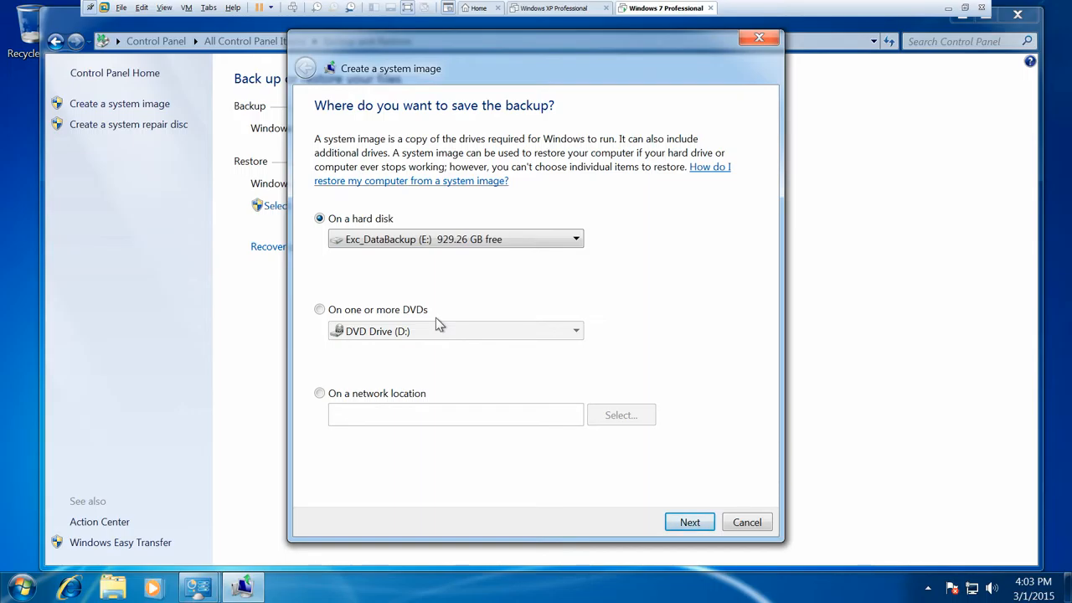
pyautogui.moveTo(514, 326)
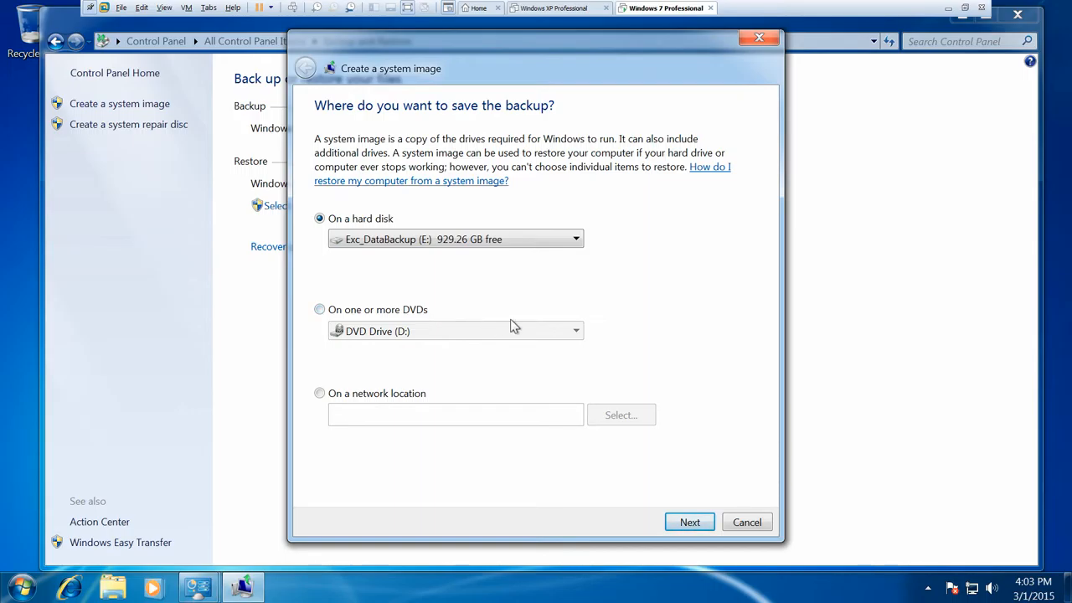
pyautogui.moveTo(598, 287)
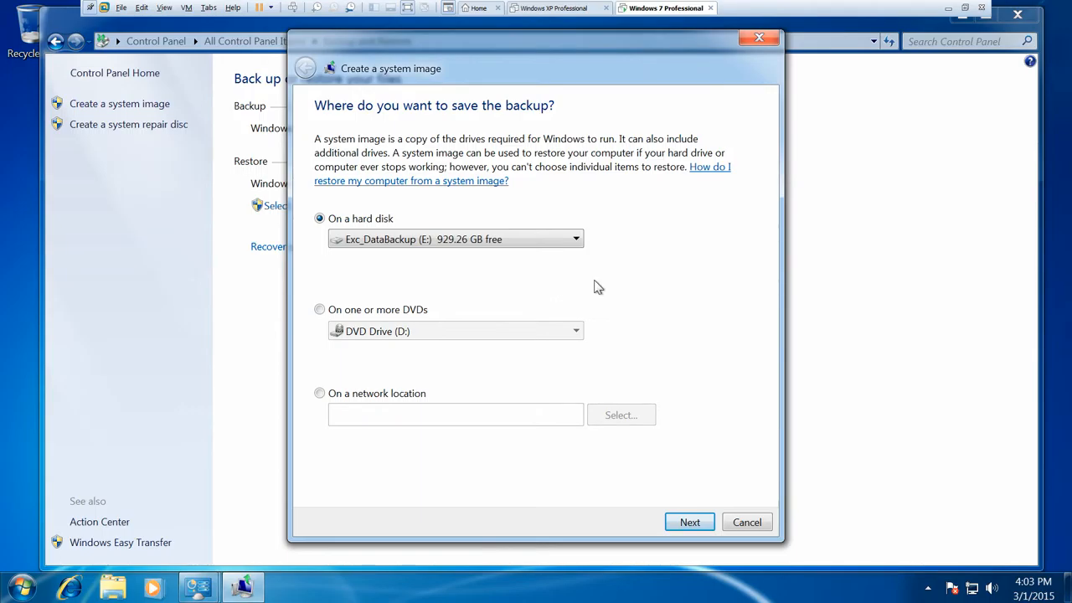
pyautogui.click(575, 239)
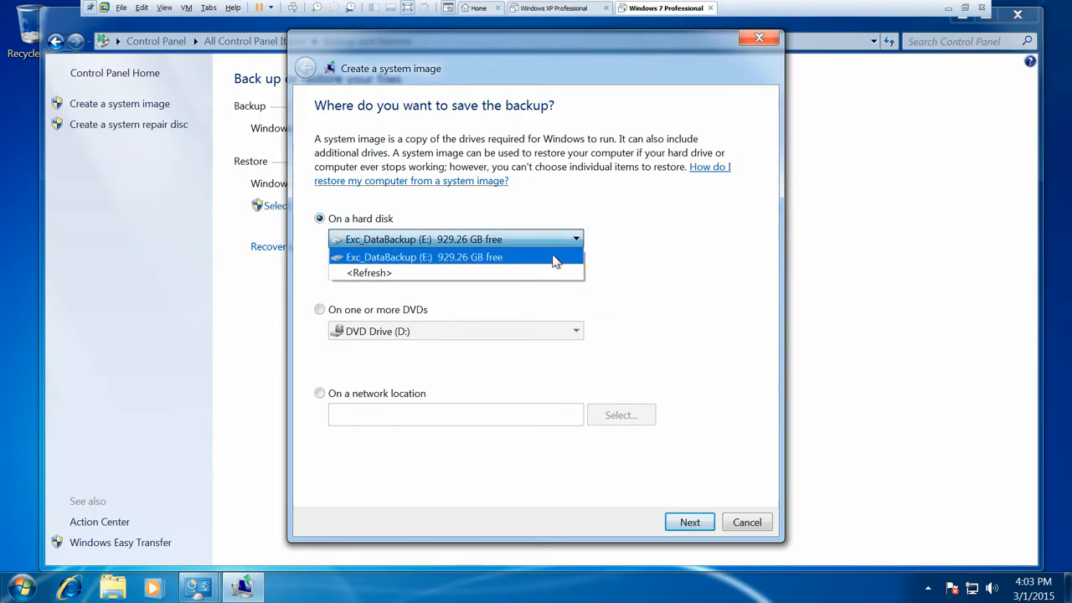
# Accept Exc_DataBackup (E:) and proceed to confirm imaging C: (System), up to 9 GB
pyautogui.click(690, 522)
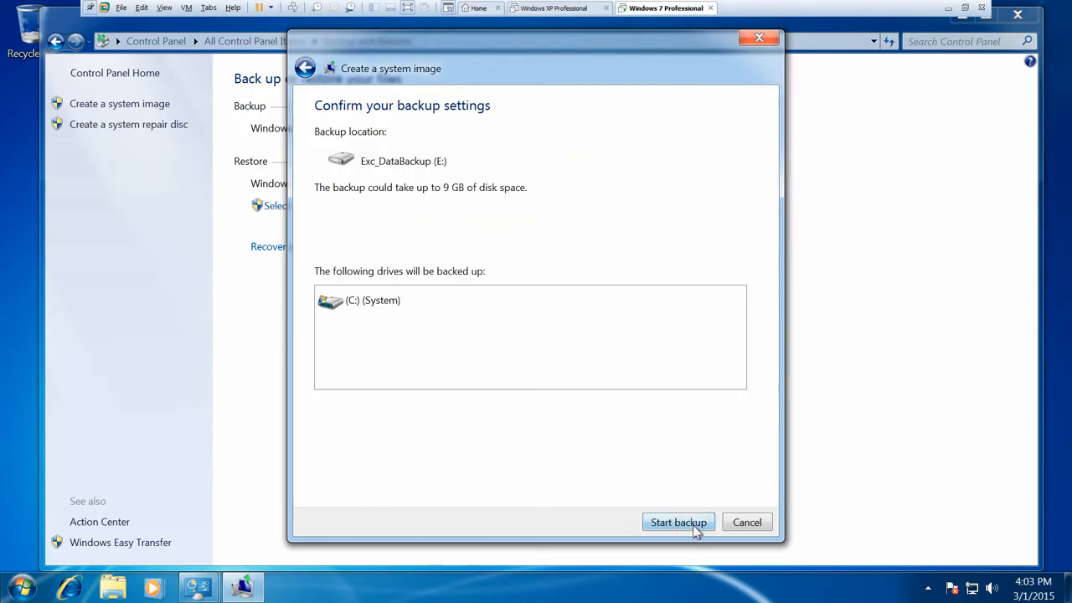
pyautogui.moveTo(584, 427)
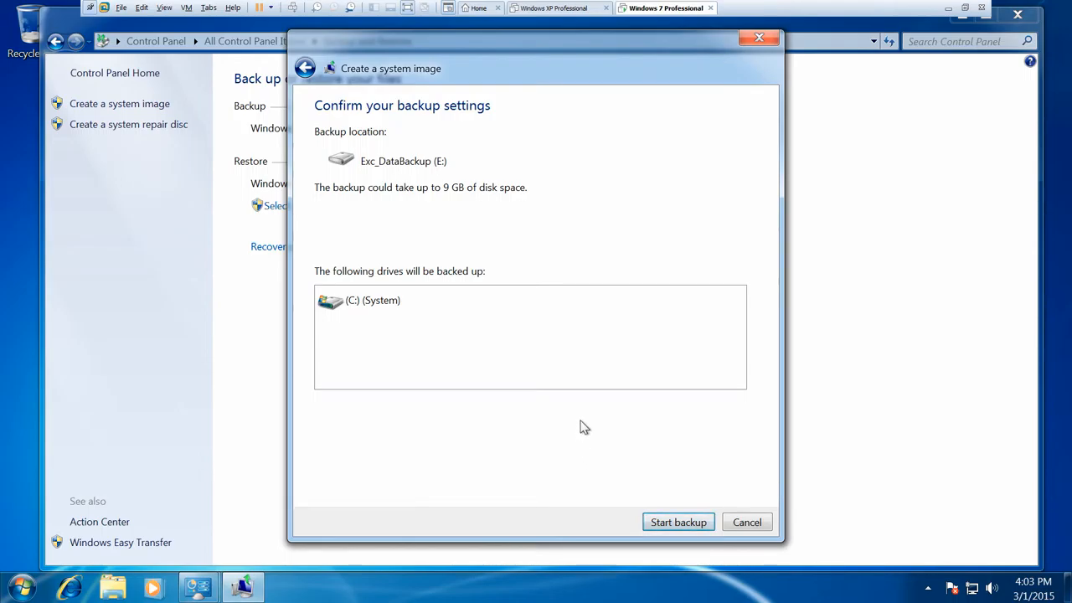
pyautogui.moveTo(587, 432)
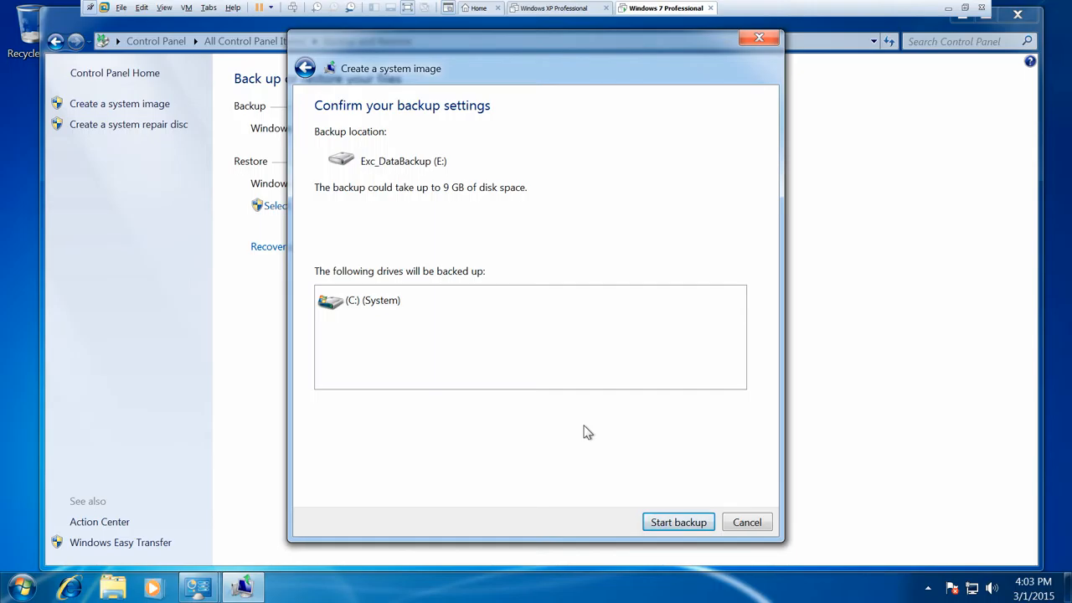
pyautogui.moveTo(586, 434)
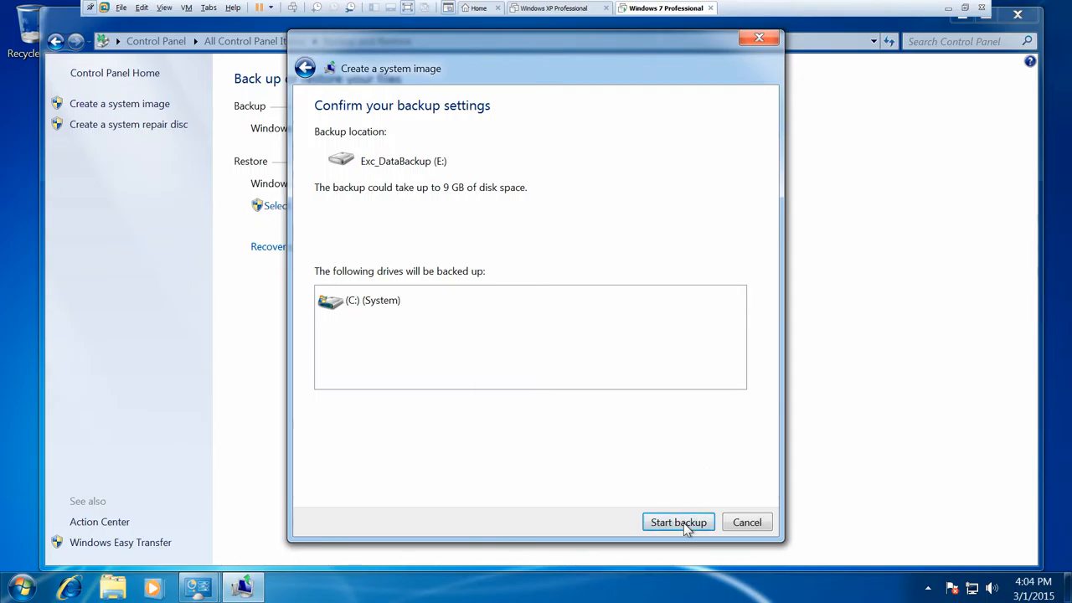
# Start the backup imaging C: onto Exc_DataBackup (E:) and let it run
pyautogui.click(679, 522)
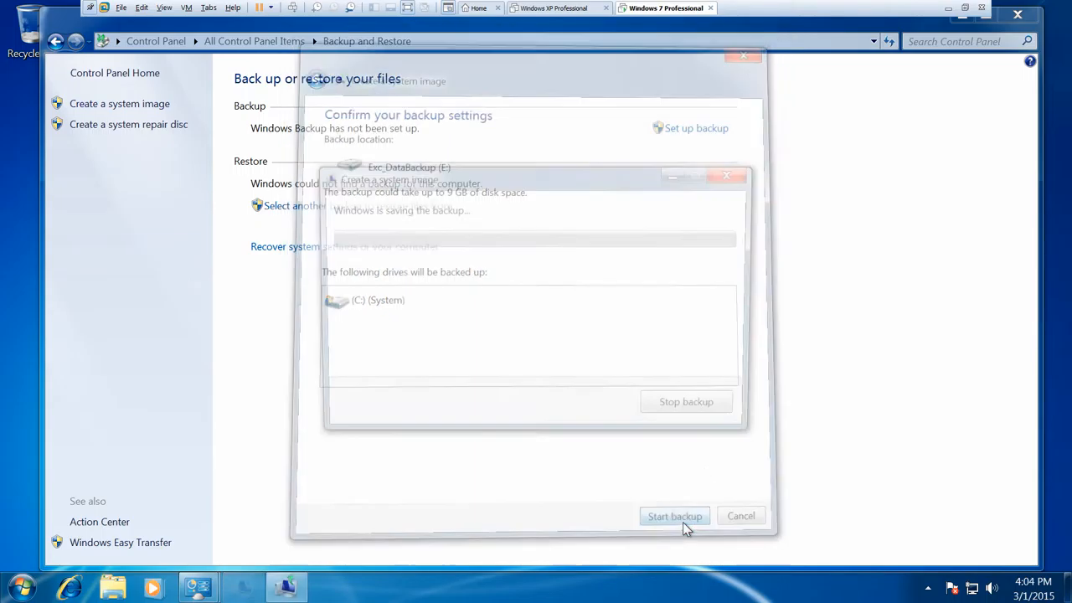
pyautogui.click(675, 515)
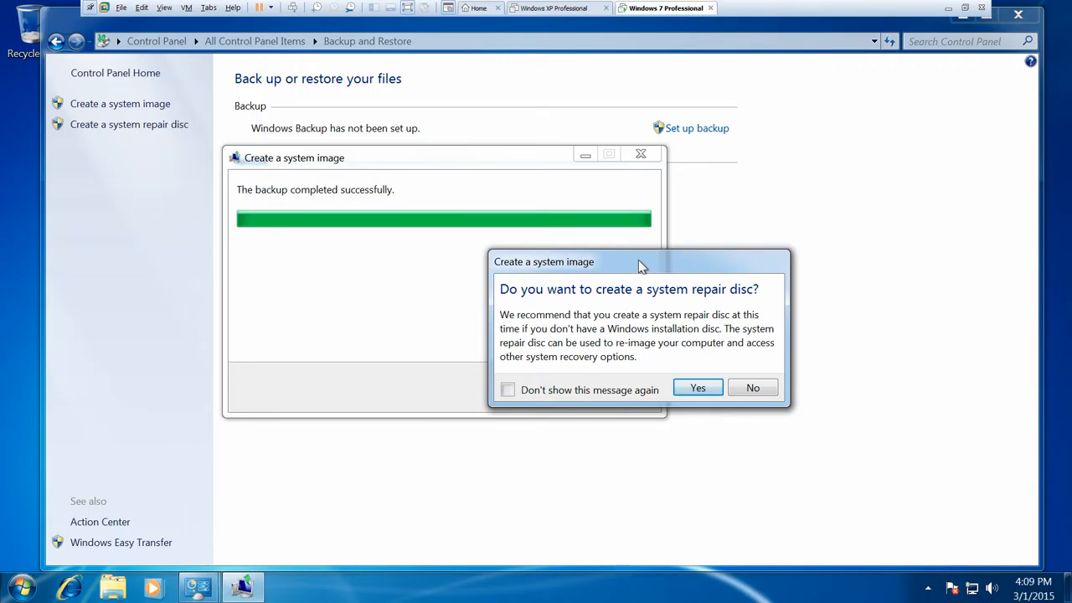
pyautogui.moveTo(641, 270)
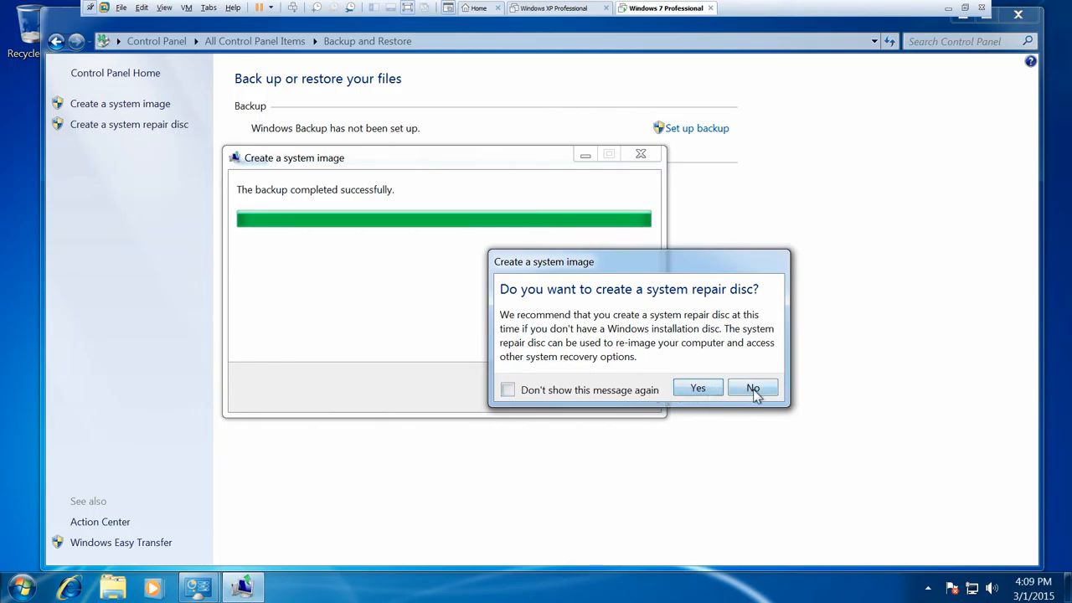
# Answer No to the system repair disc prompt after the backup succeeds
pyautogui.click(752, 388)
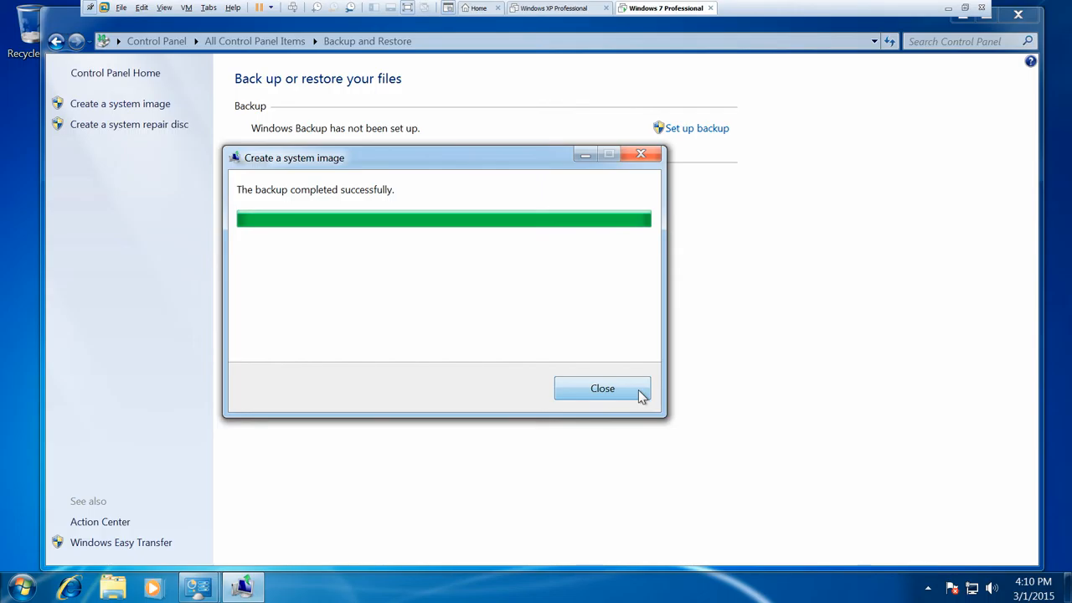
# Close the completed backup window
pyautogui.click(602, 388)
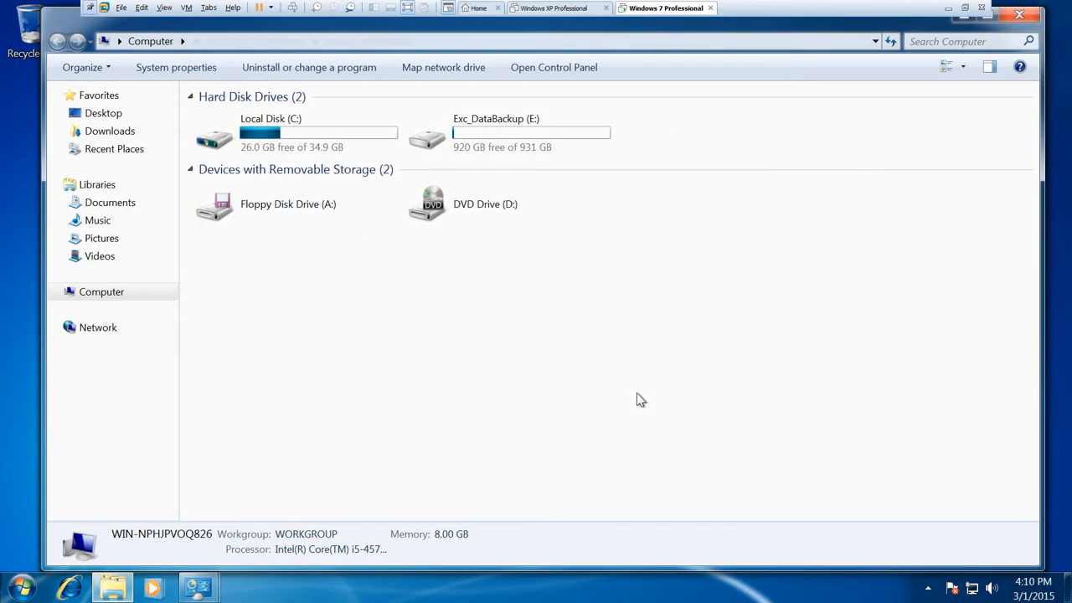
pyautogui.moveTo(548, 140)
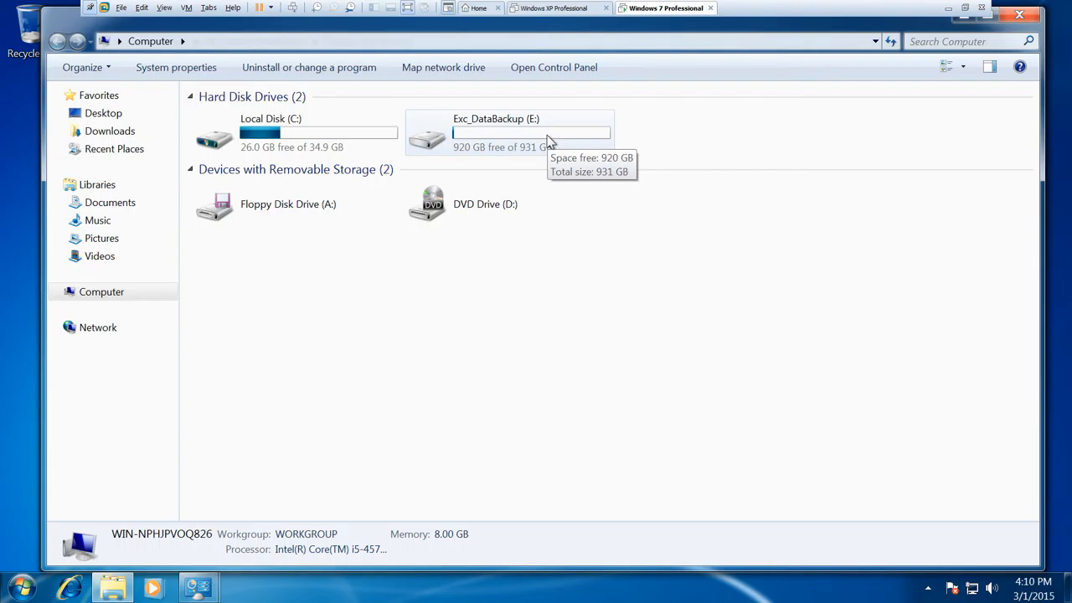
# Open Exc_DataBackup (E:) in Computer to show the WindowsImageBackup folder
pyautogui.doubleClick(496, 134)
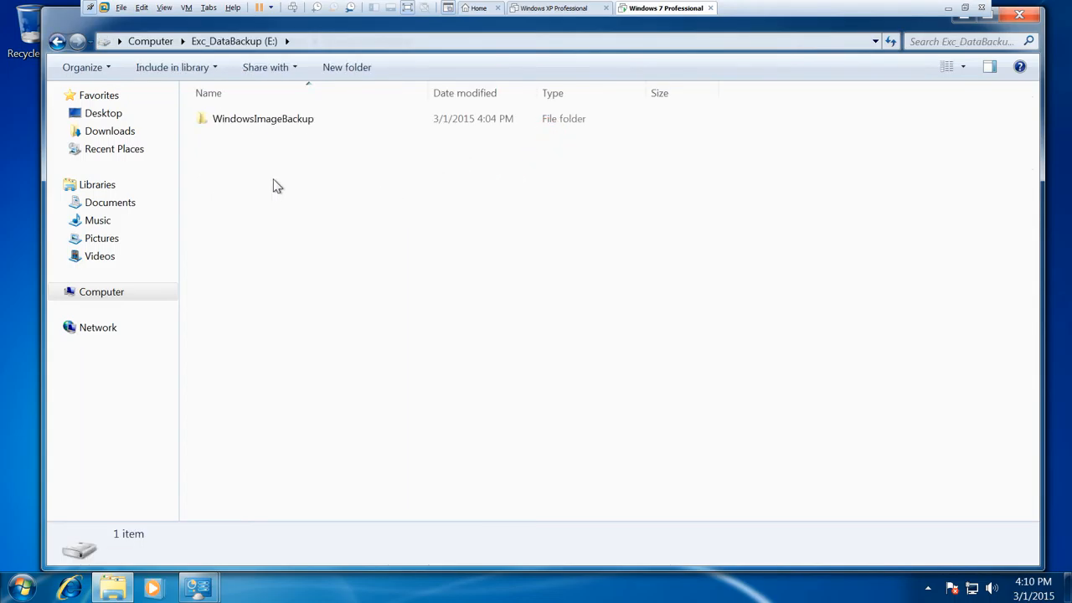
pyautogui.click(263, 118)
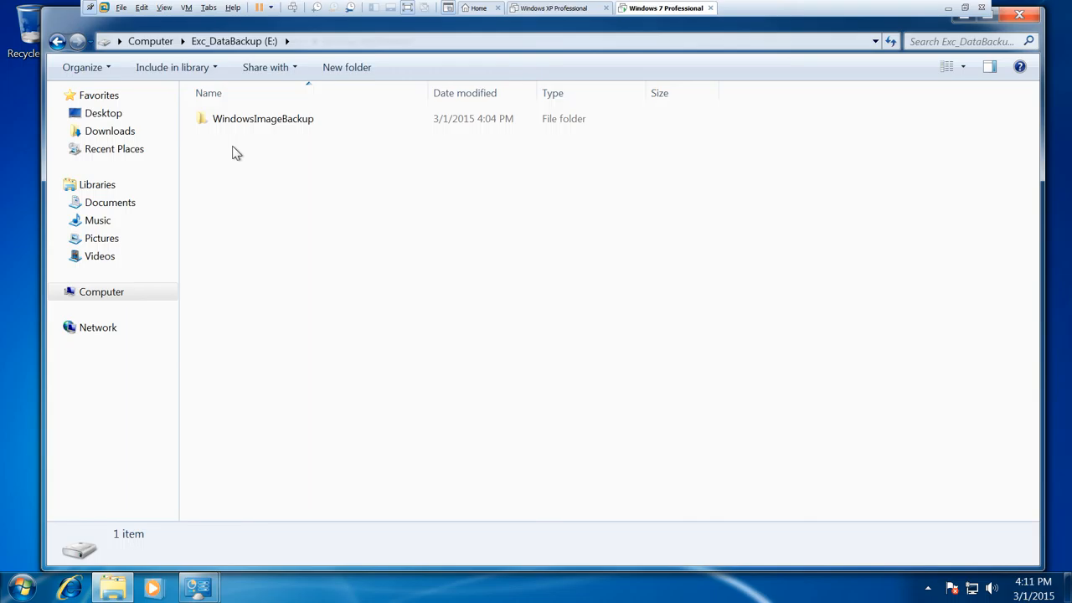
pyautogui.moveTo(275, 136)
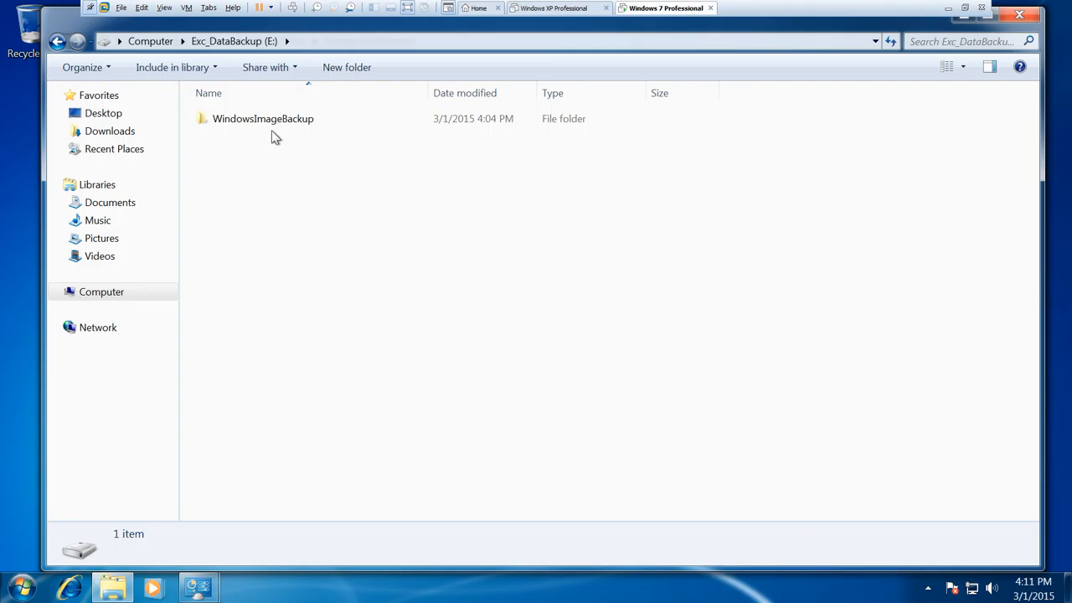